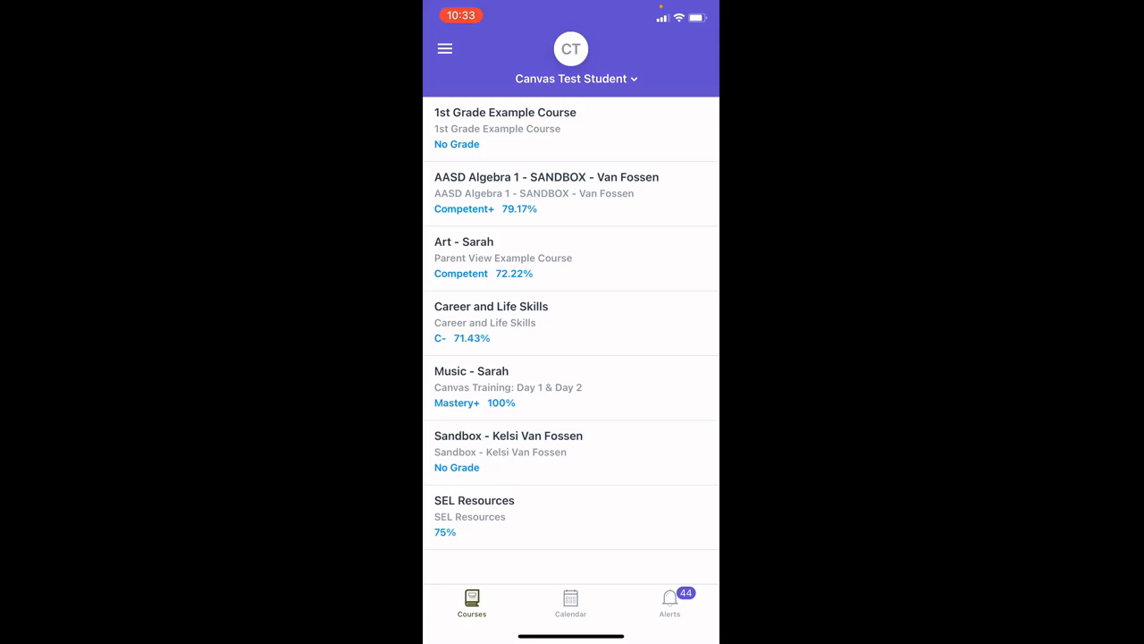
Step: Reach Manage Students from the menu and open Canvas Test Student's alert settings
{"action": "left_click", "coordinate": [445, 48]}
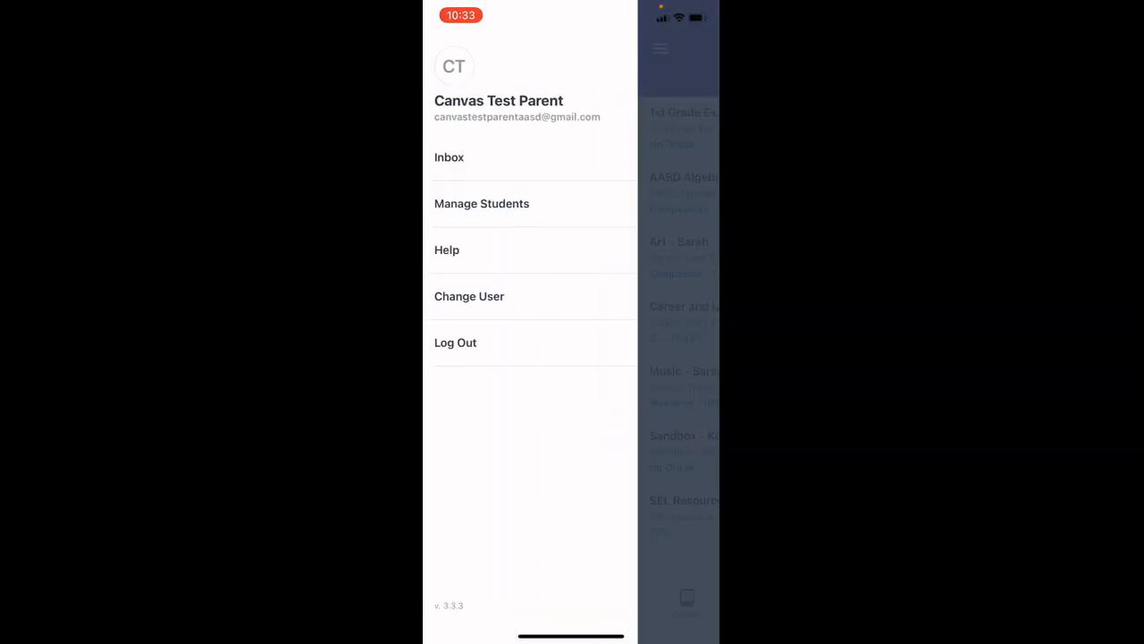
{"action": "left_click", "coordinate": [483, 203]}
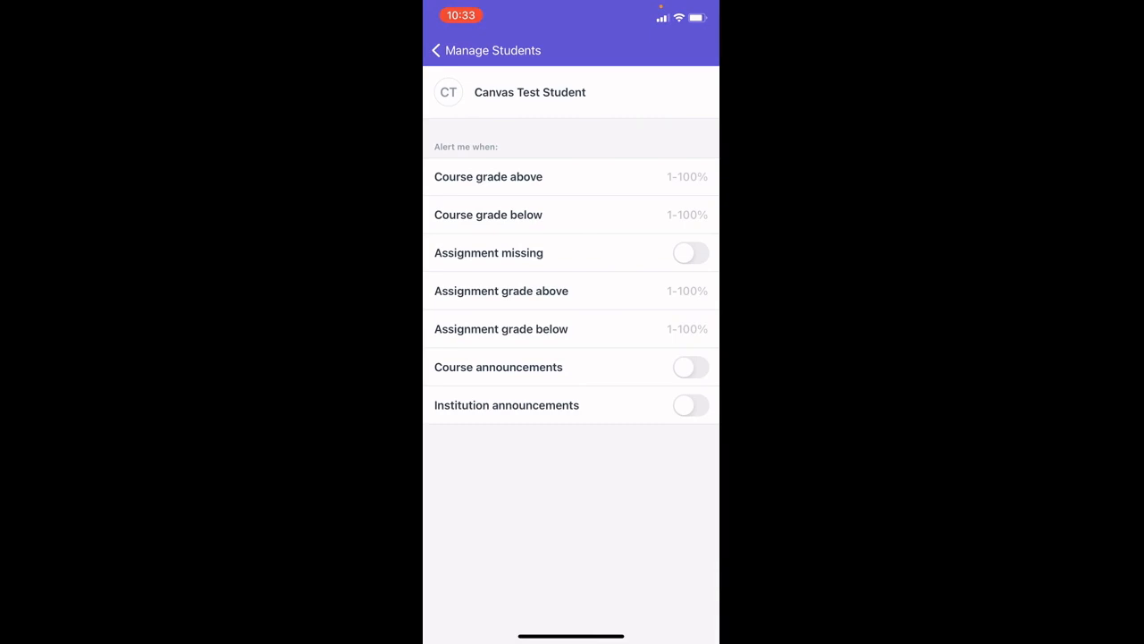
Step: Enter the course-grade threshold, then move on to the assignment-grade threshold field
{"action": "left_click", "coordinate": [686, 177]}
{"action": "type", "text": "80"}
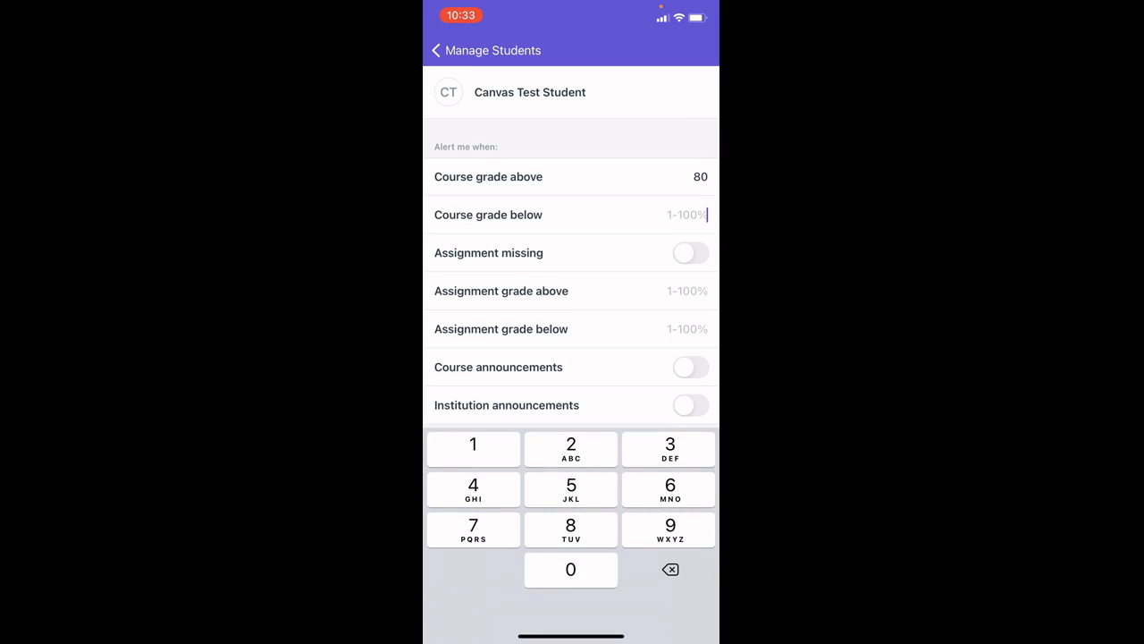
{"action": "type", "text": "60"}
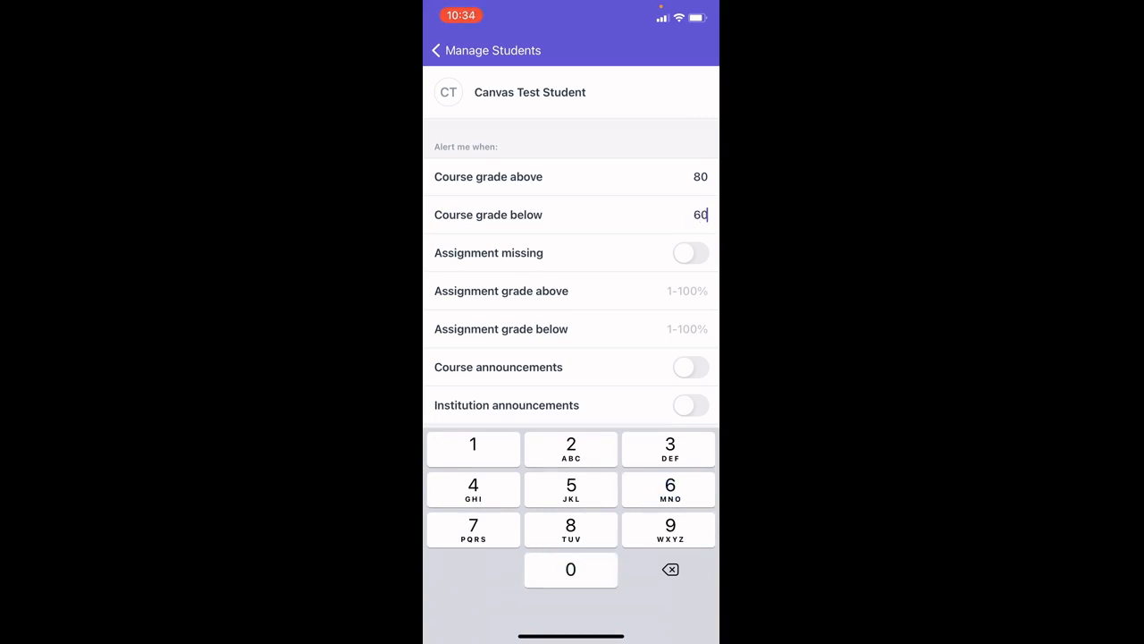
{"action": "left_click", "coordinate": [690, 253]}
{"action": "type", "text": "90"}
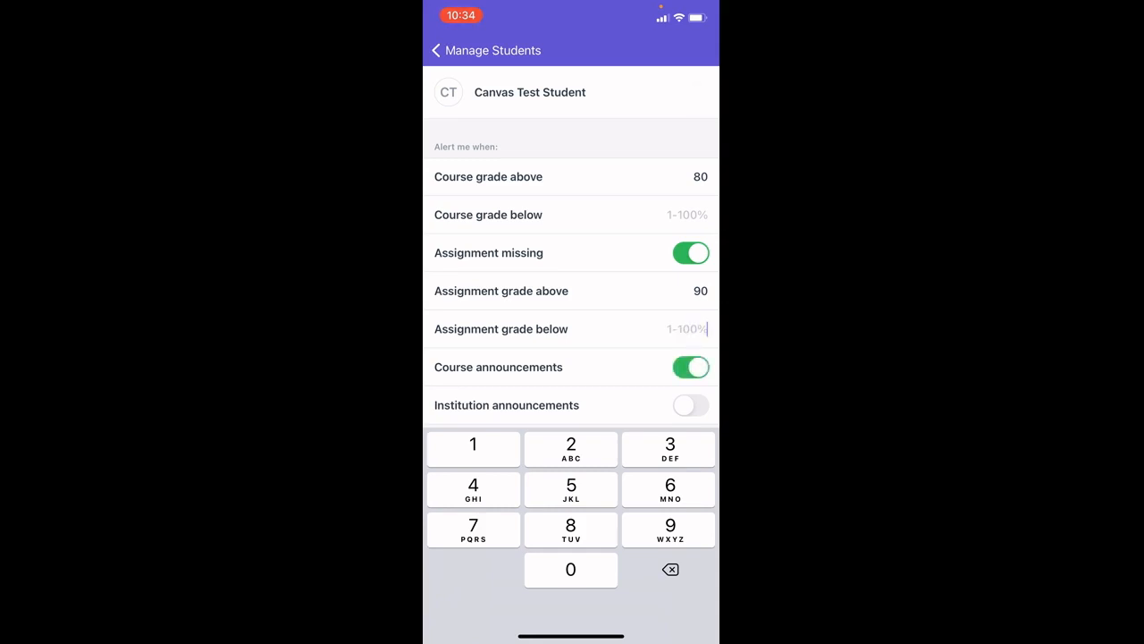
Step: Switch off Course announcements and switch on Institution announcements
{"action": "left_click", "coordinate": [690, 367]}
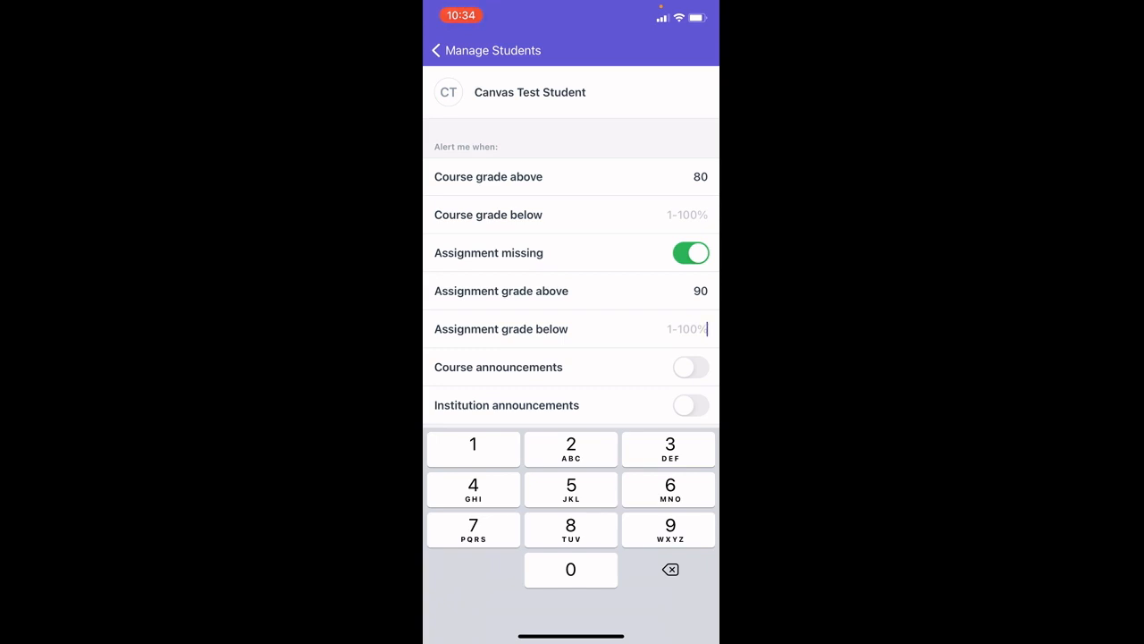
{"action": "left_click", "coordinate": [690, 404]}
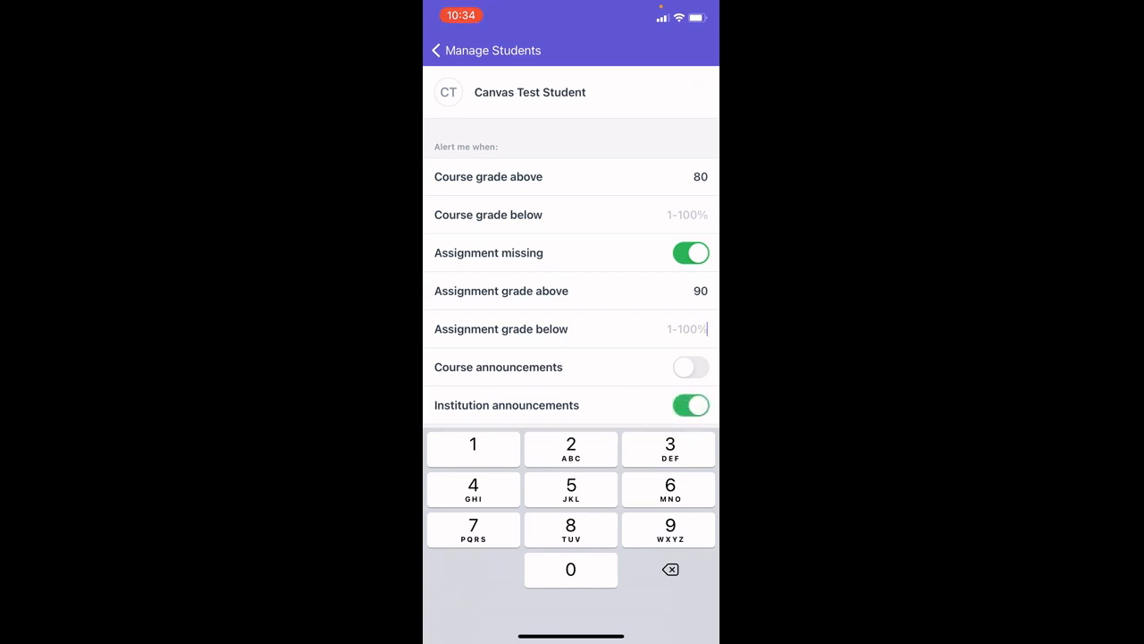